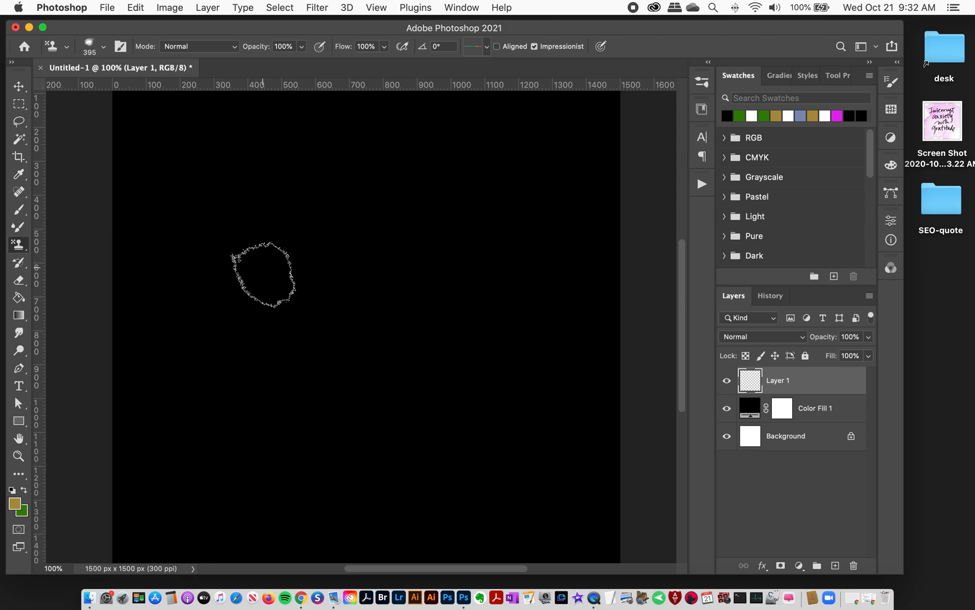
- Show the brush preset list and choose the 2-tiedye-creatorscouture brush at 395 px
{"action": "left_click_drag", "start_coordinate": [263, 275], "coordinate": [293, 256]}
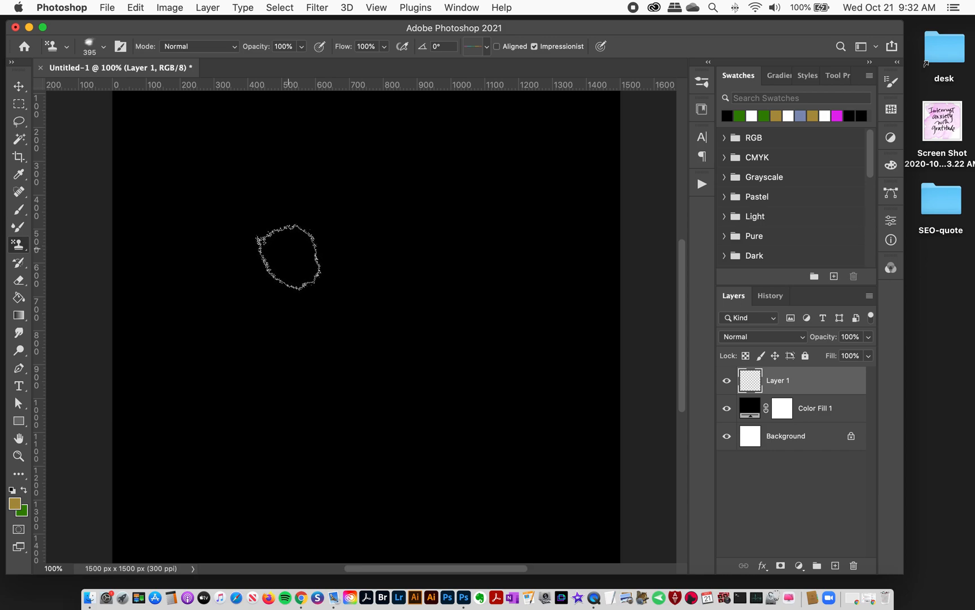
{"action": "left_click_drag", "start_coordinate": [288, 258], "coordinate": [341, 298]}
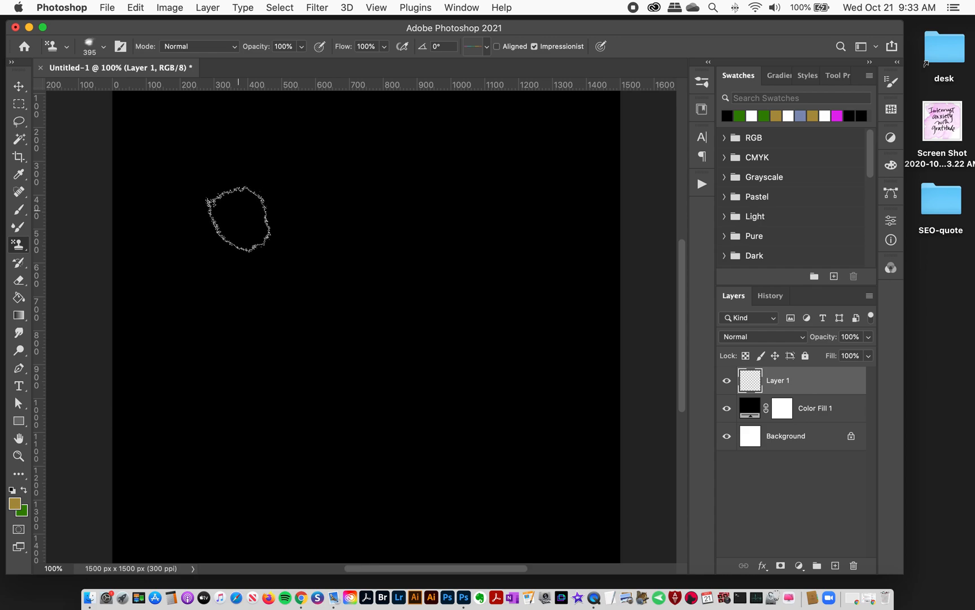
{"action": "left_click_drag", "start_coordinate": [236, 218], "coordinate": [121, 152]}
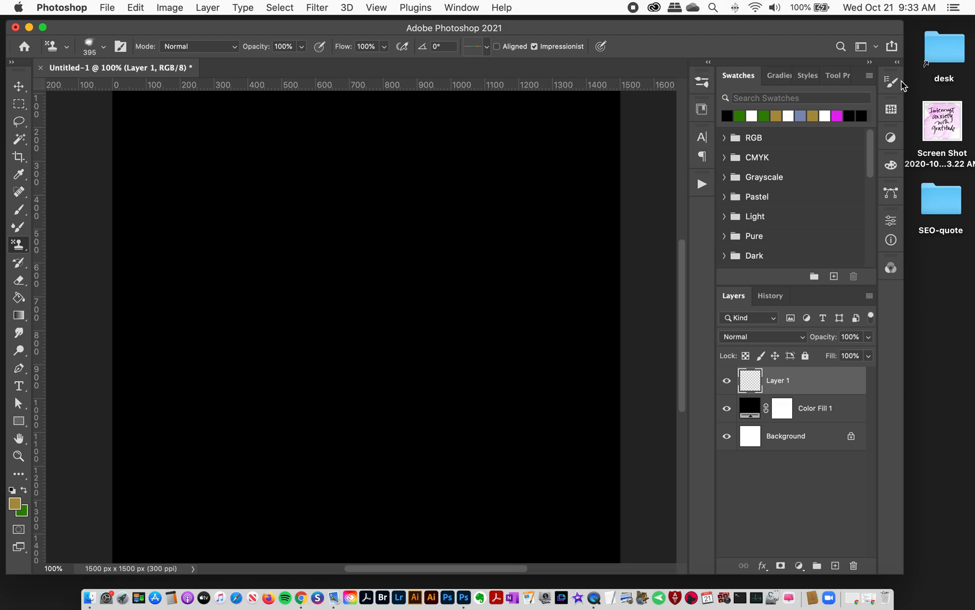
{"action": "left_click", "coordinate": [891, 81]}
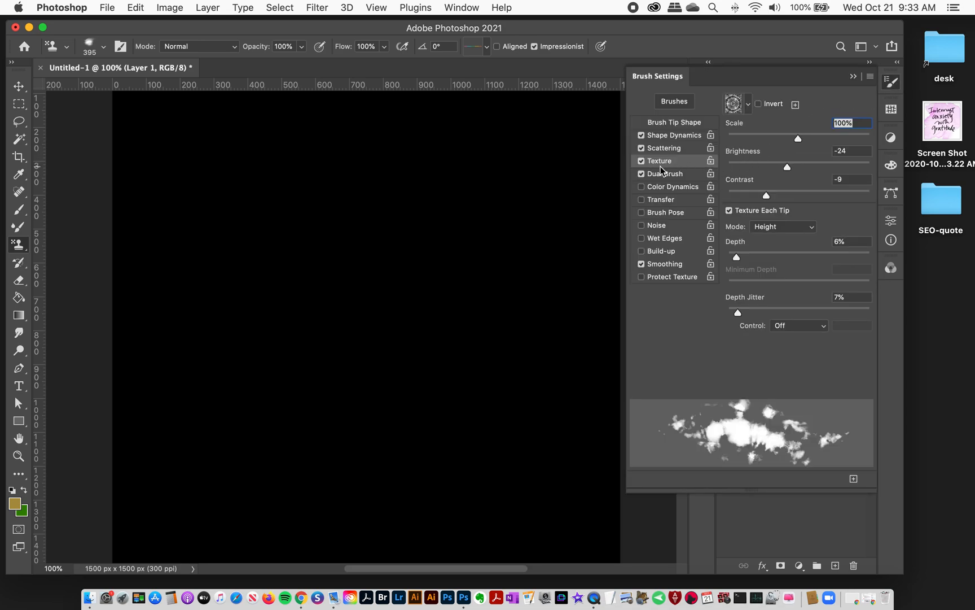
{"action": "left_click", "coordinate": [674, 102]}
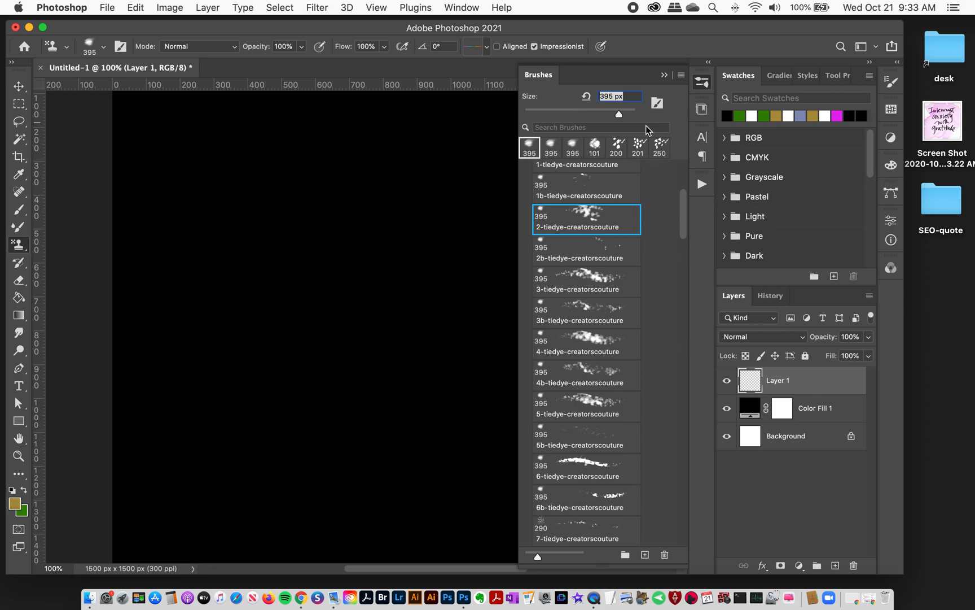
{"action": "left_click", "coordinate": [19, 245]}
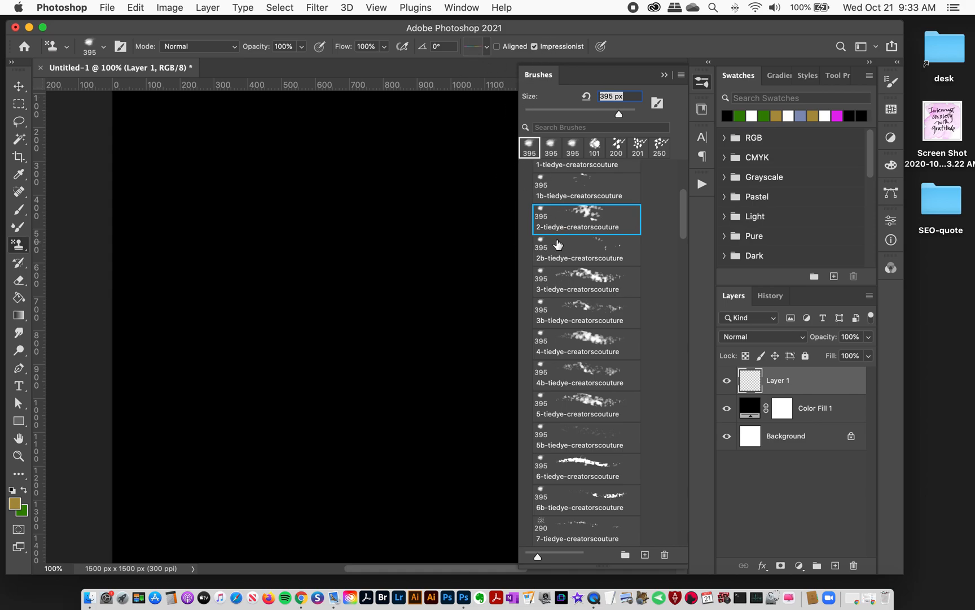
{"action": "mouse_move", "coordinate": [695, 118]}
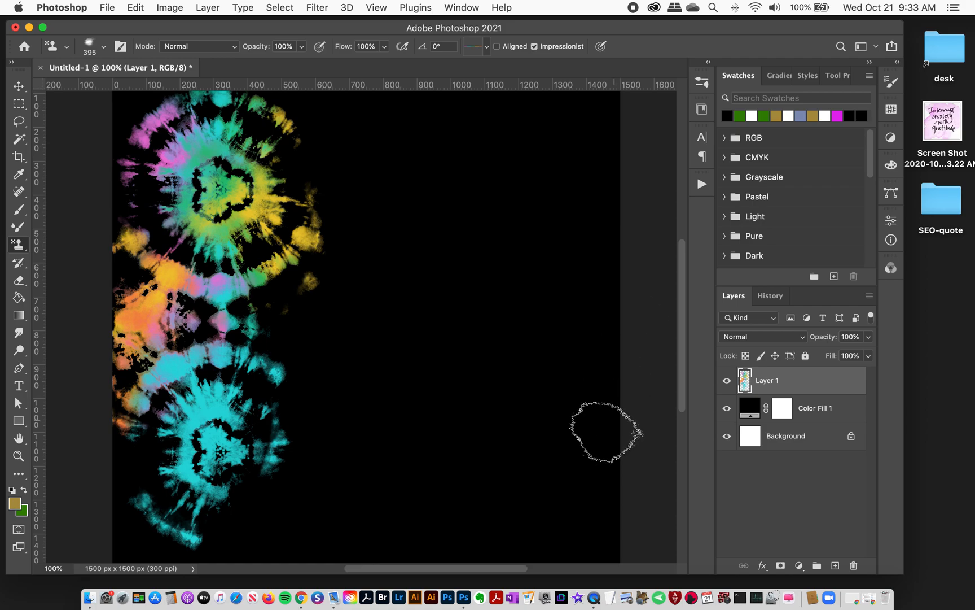
{"action": "mouse_move", "coordinate": [580, 518]}
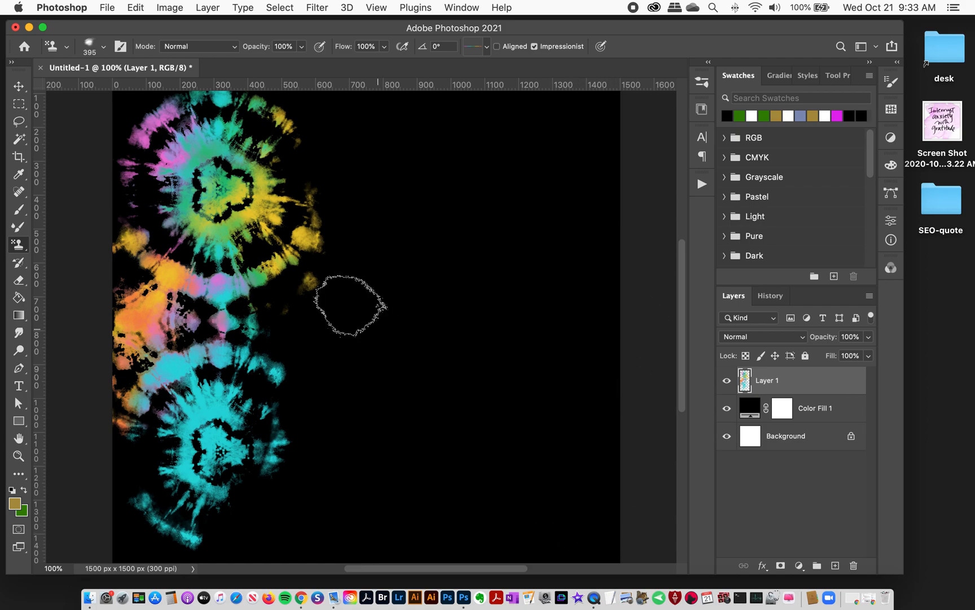
- Paint pink, green, orange and cyan tie-dye stamps down the left side of Layer 1
{"action": "left_click_drag", "start_coordinate": [352, 304], "coordinate": [329, 283]}
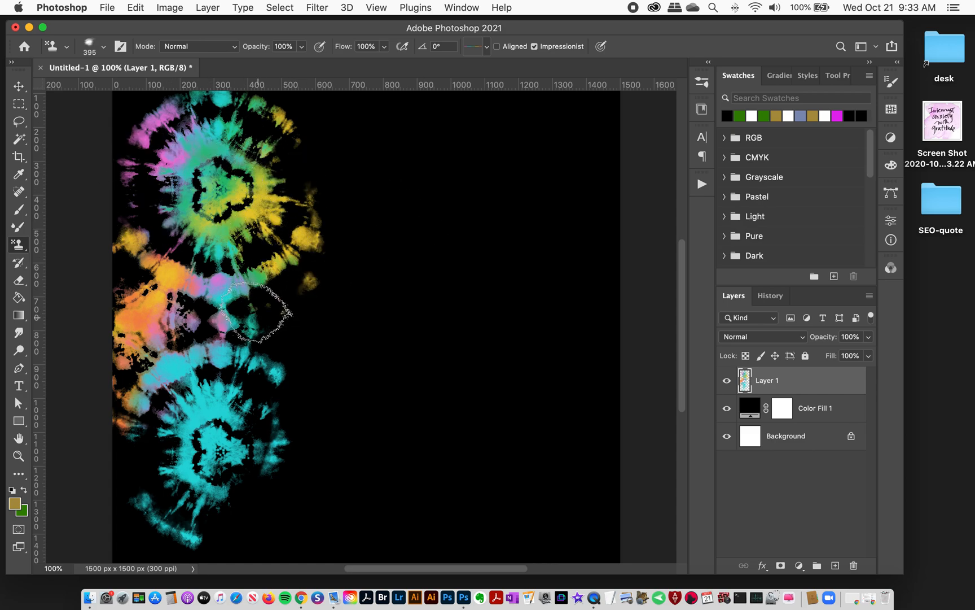
{"action": "key", "text": "cmd+d"}
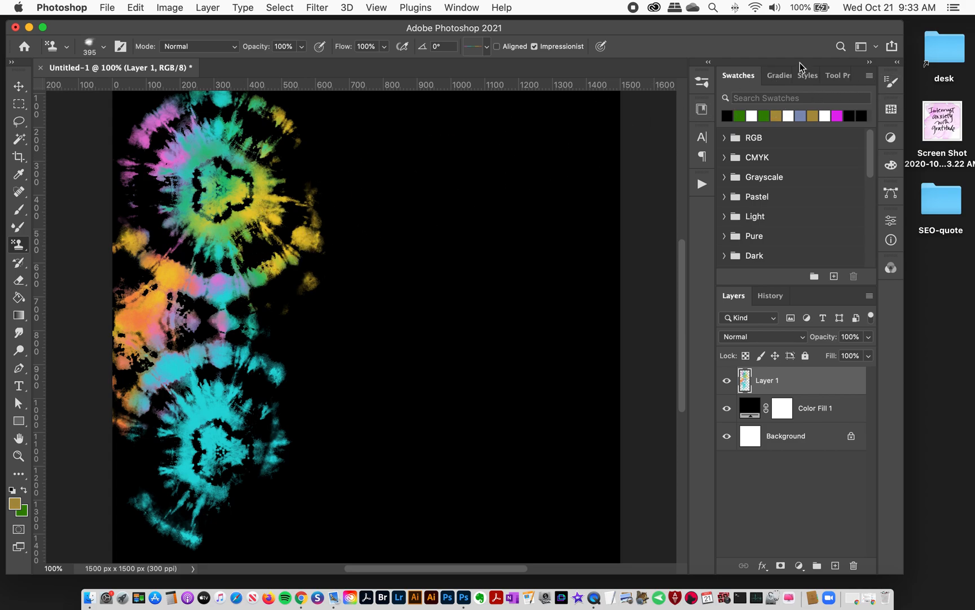
{"action": "left_click", "coordinate": [462, 7]}
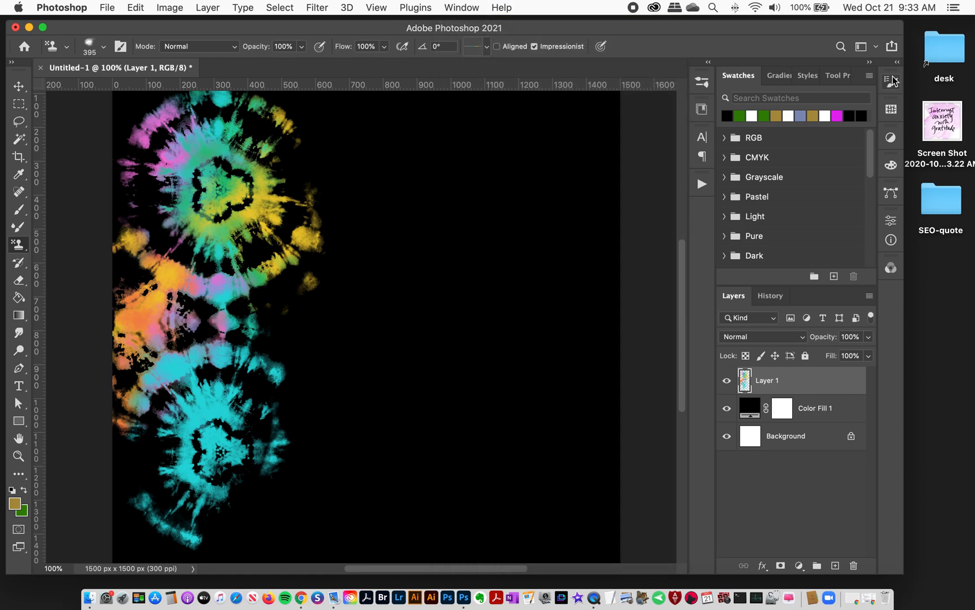
- In Brush Settings Texture options, lower the texture Scale from 100% to 61%
{"action": "left_click", "coordinate": [891, 81]}
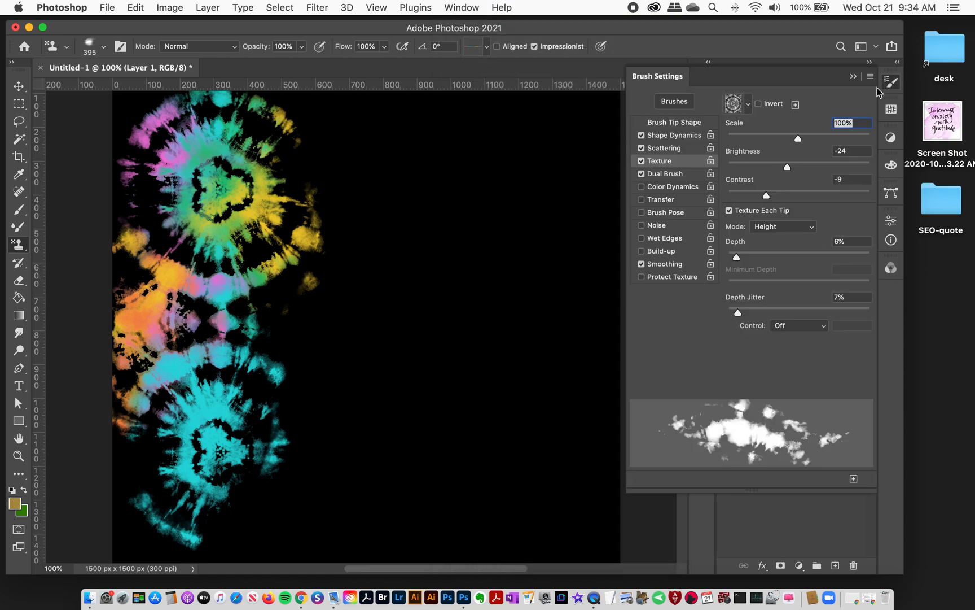
{"action": "left_click", "coordinate": [674, 122]}
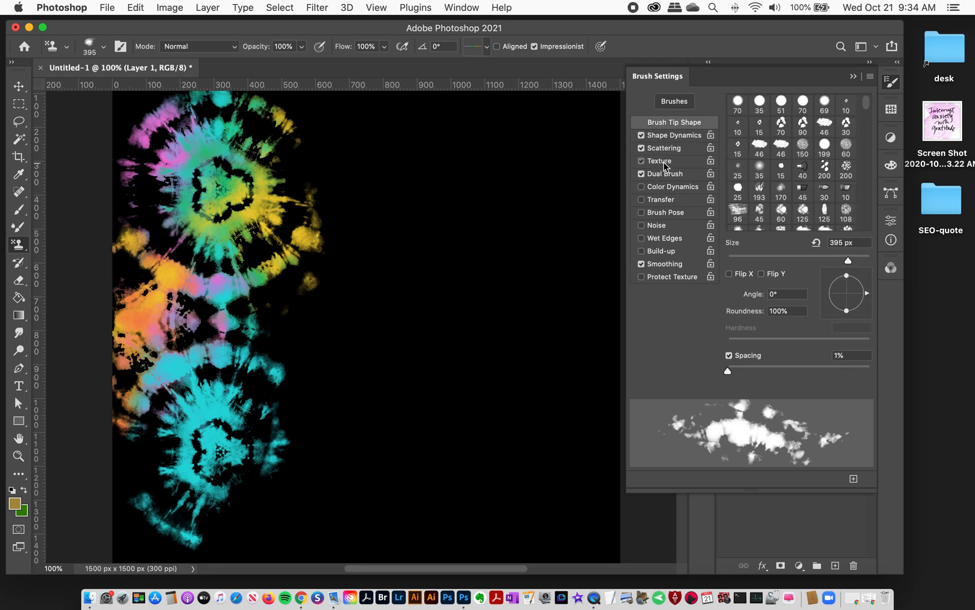
{"action": "left_click", "coordinate": [659, 161]}
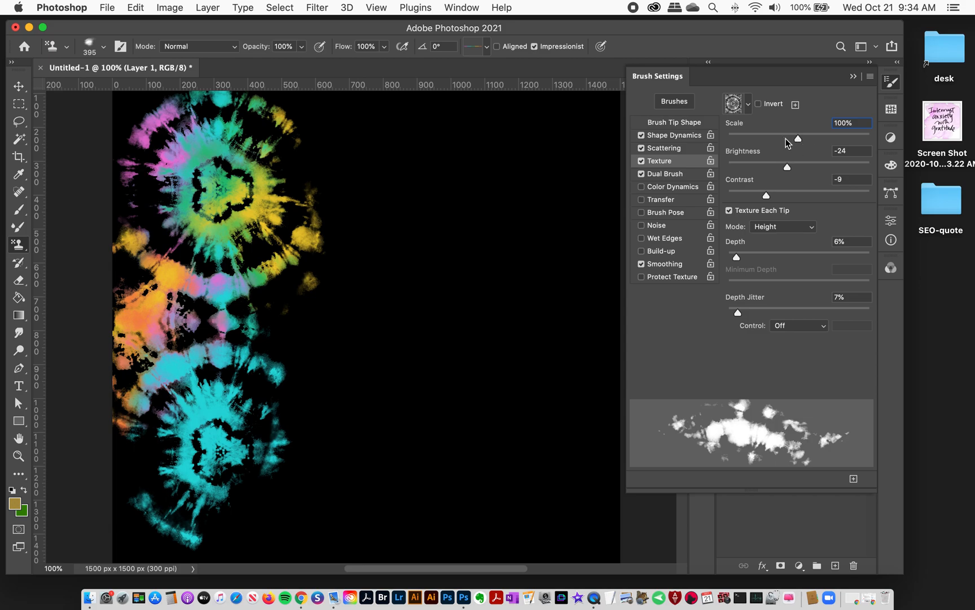
{"action": "left_click_drag", "start_coordinate": [799, 139], "coordinate": [769, 138]}
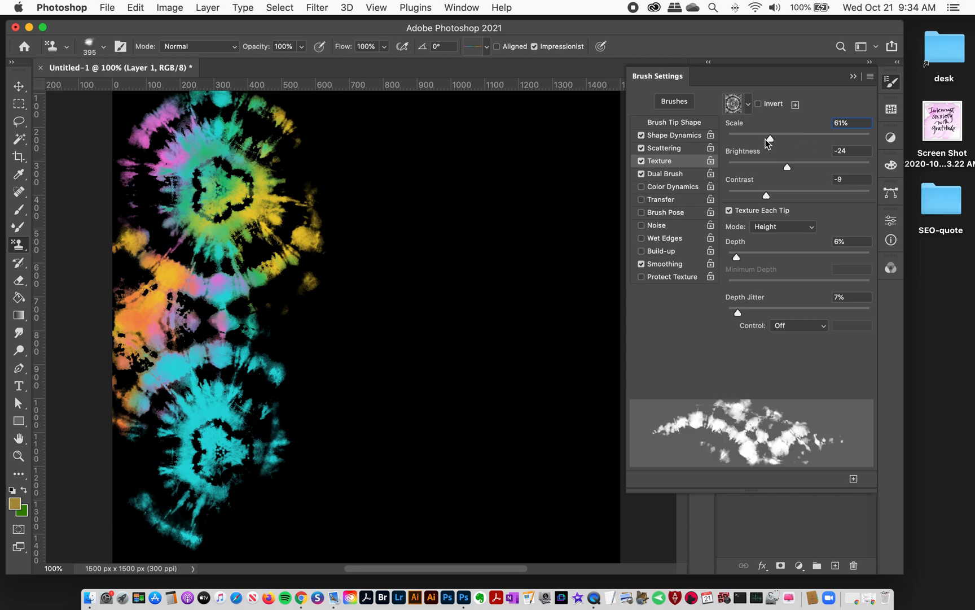
{"action": "left_click_drag", "start_coordinate": [768, 138], "coordinate": [749, 138]}
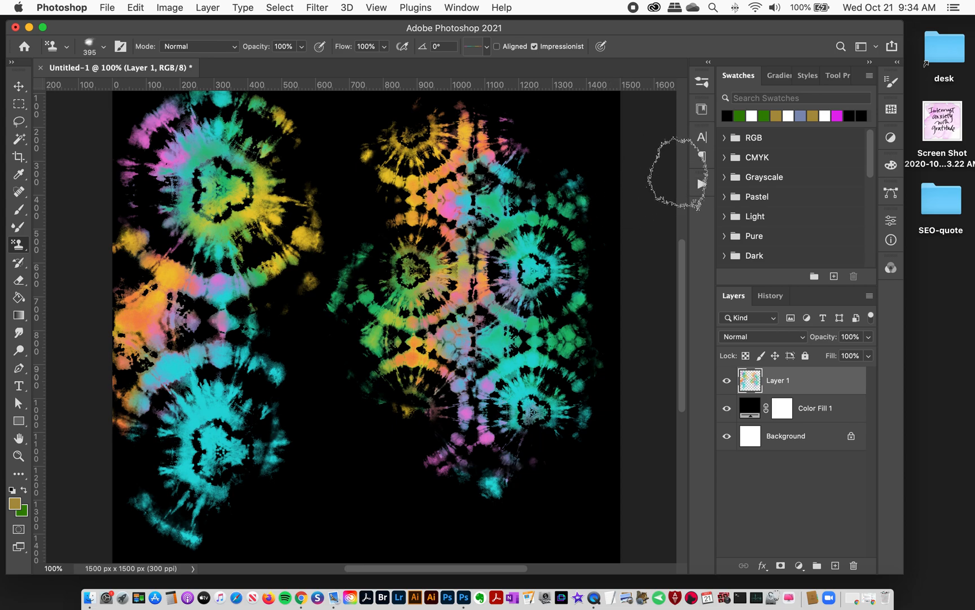
{"action": "mouse_move", "coordinate": [659, 212]}
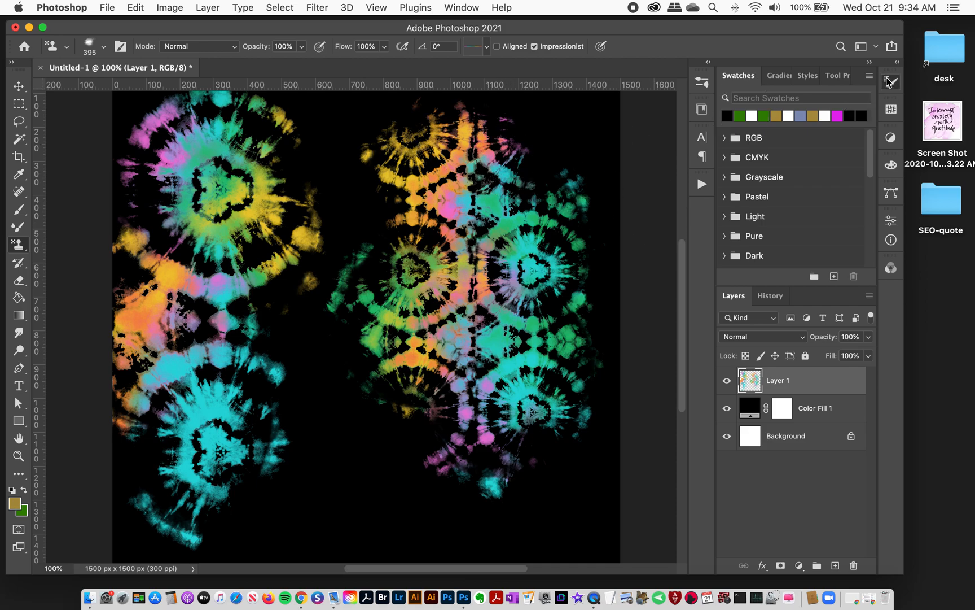
{"action": "left_click", "coordinate": [891, 81]}
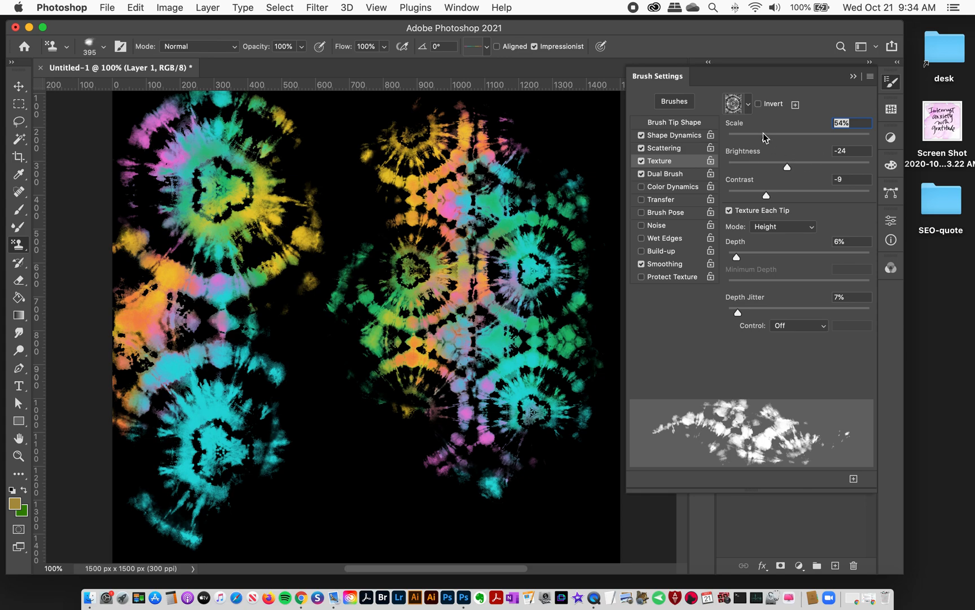
{"action": "mouse_move", "coordinate": [716, 157]}
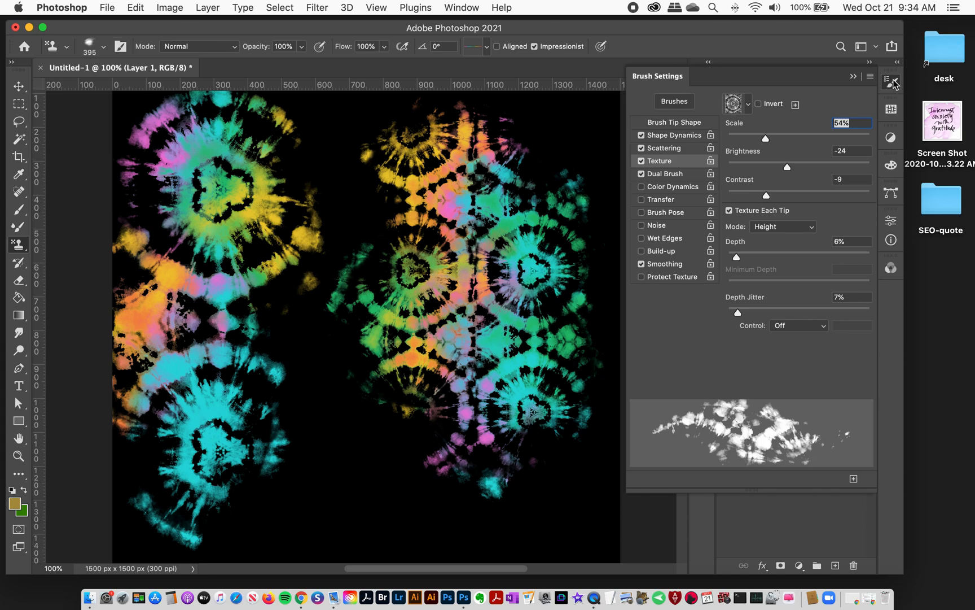
{"action": "left_click", "coordinate": [893, 81]}
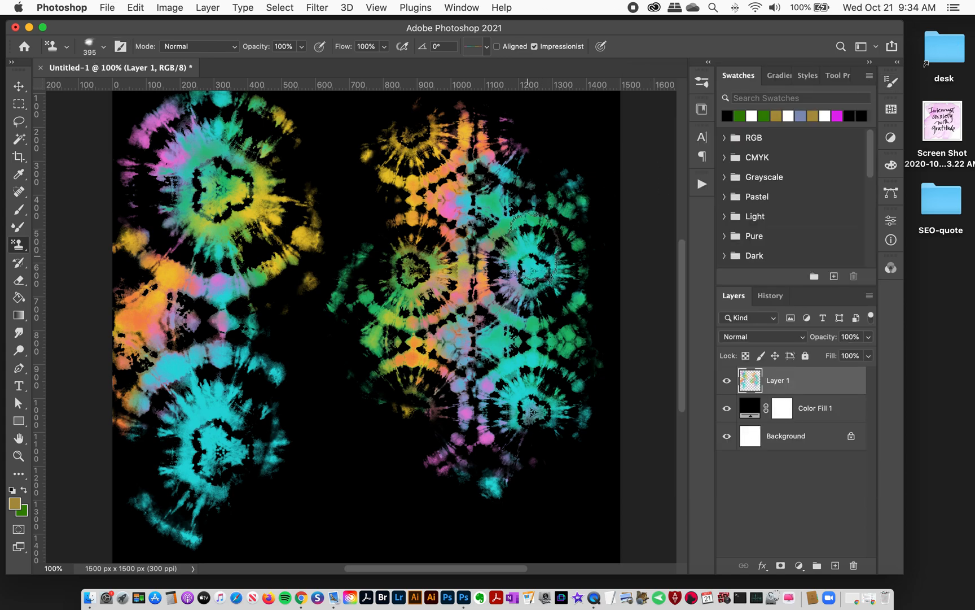